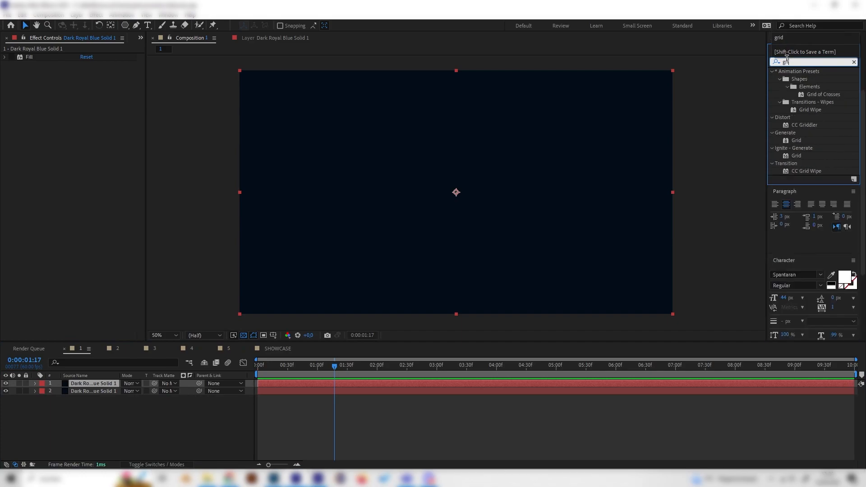
Apply the Grid generator to the dark solid and set its Border to 12.
click(796, 139)
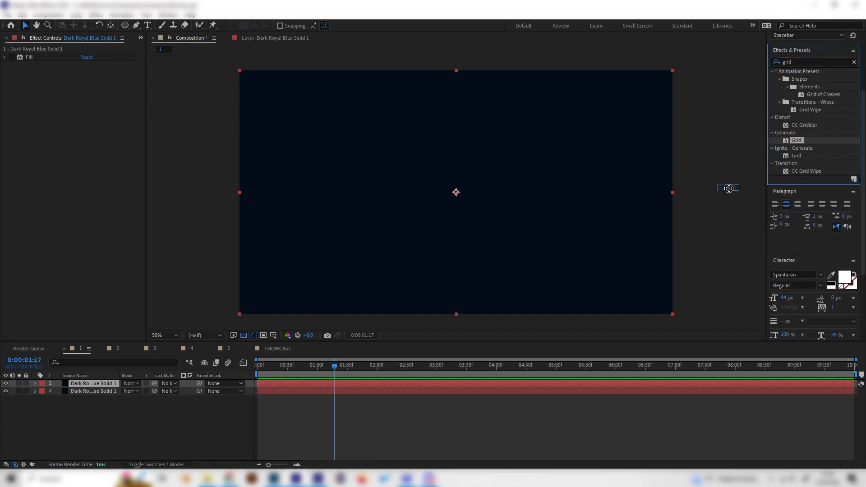
double_click(796, 140)
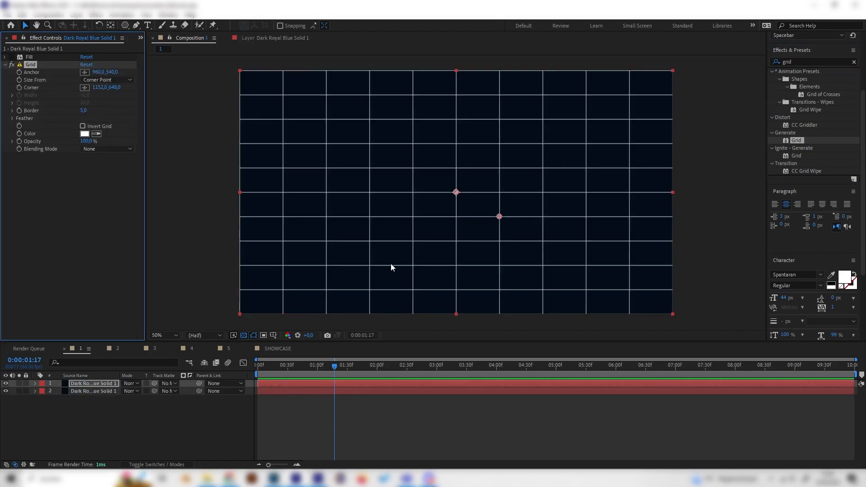
mouse_move(355, 195)
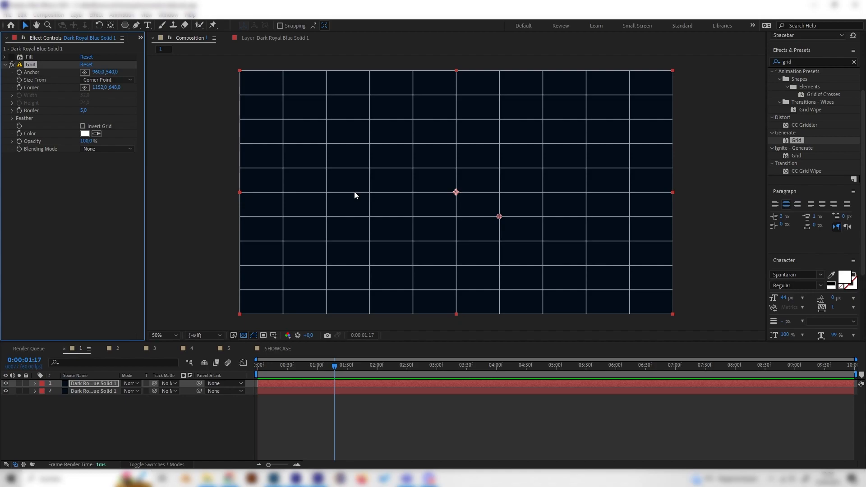
click(84, 110)
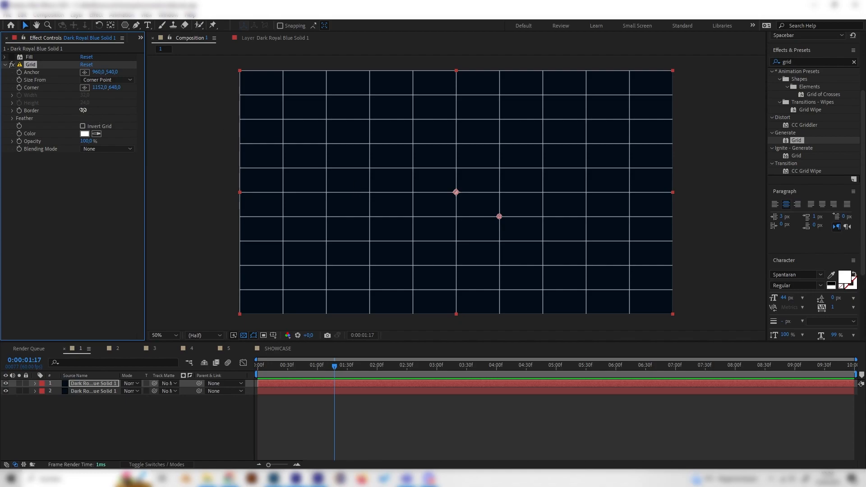
double_click(85, 110)
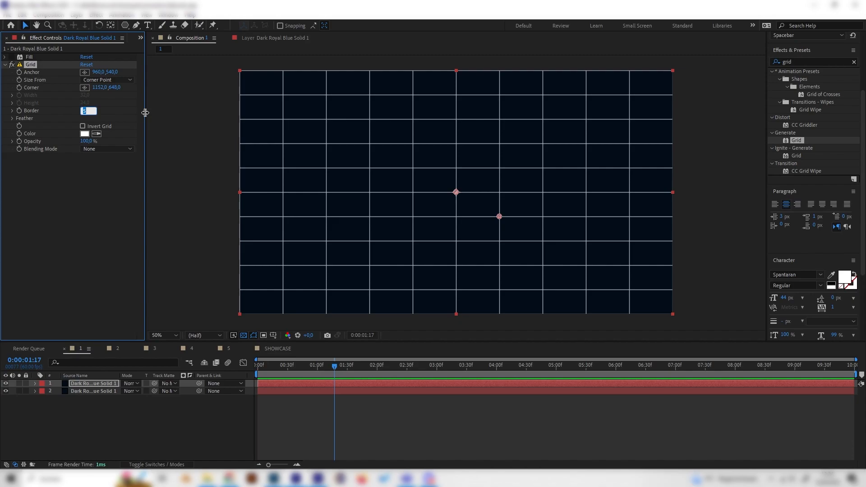
text(12,0)
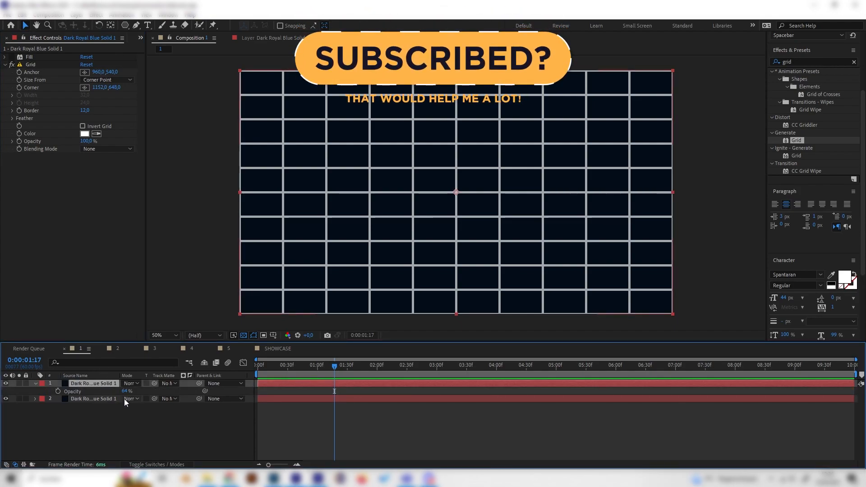
Lower the grid layer's opacity to 11%.
double_click(128, 391)
text(11)
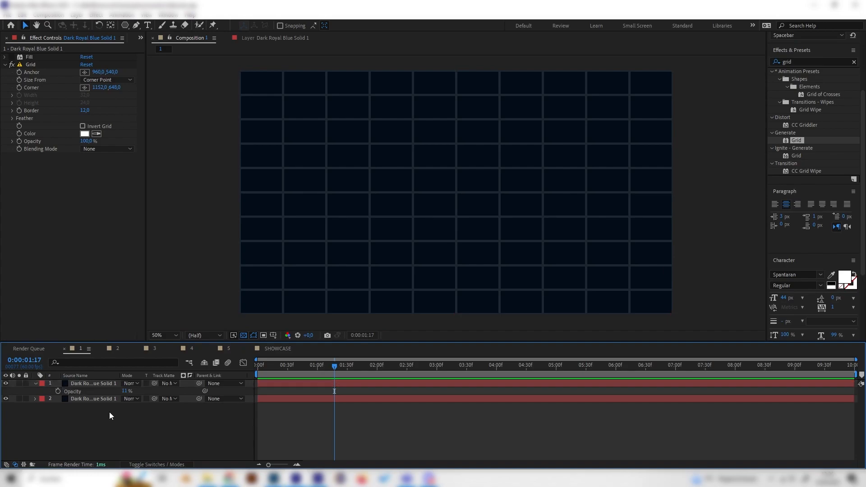
click(93, 384)
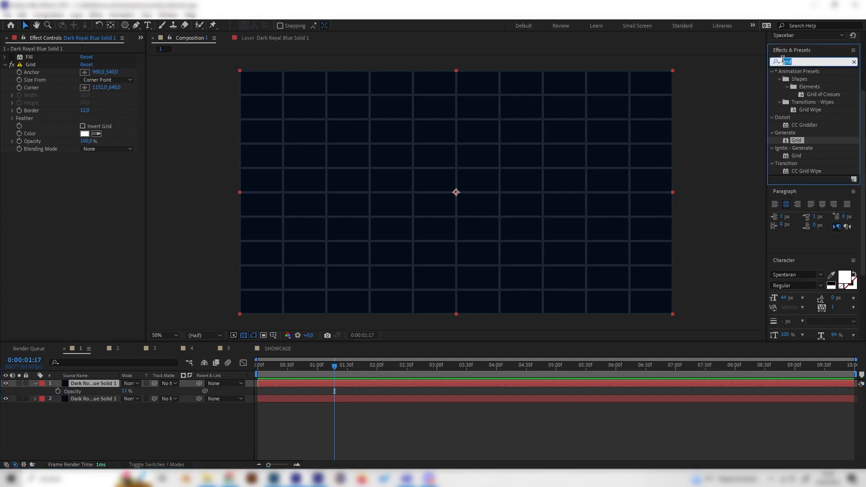
Search 'hex' and try CC HexTile's render modes on the grid.
text(hex)
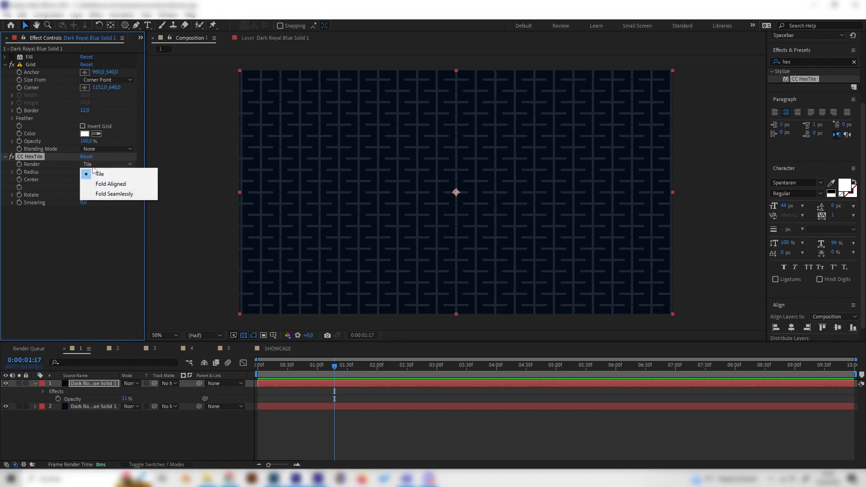
mouse_move(114, 194)
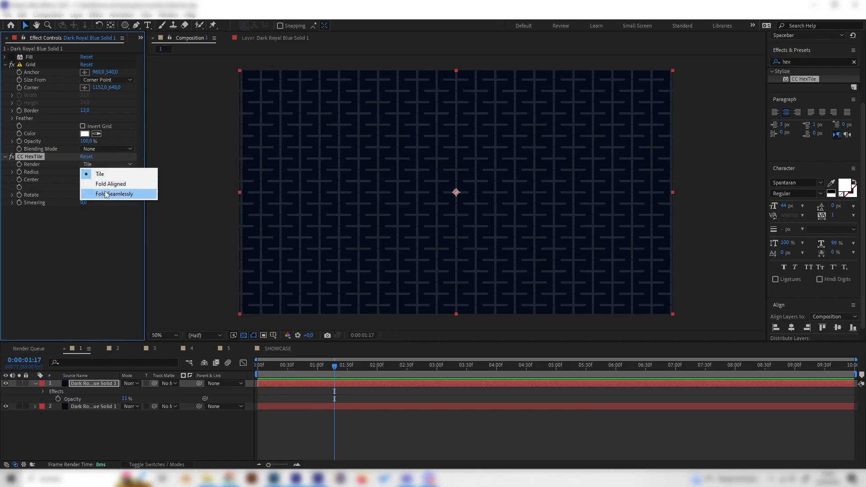
click(115, 194)
text(kalei)
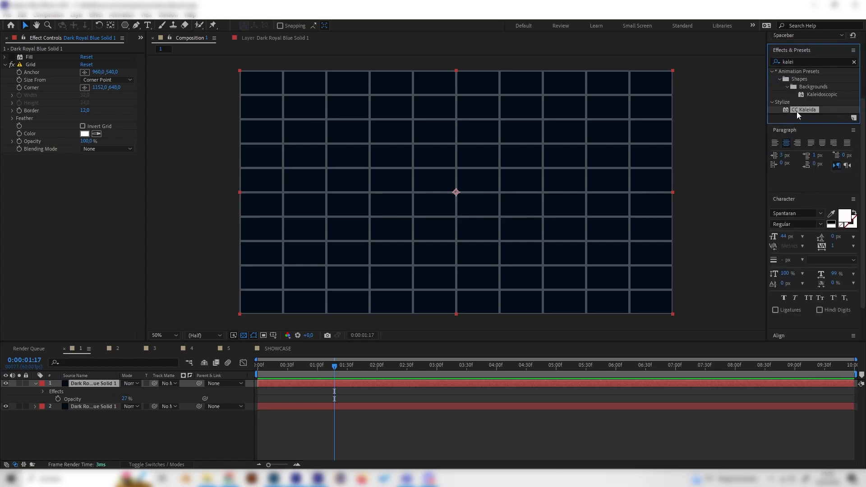
Apply CC Kaleida to the grid, cycling Mirroring styles and settling on Flower.
double_click(805, 109)
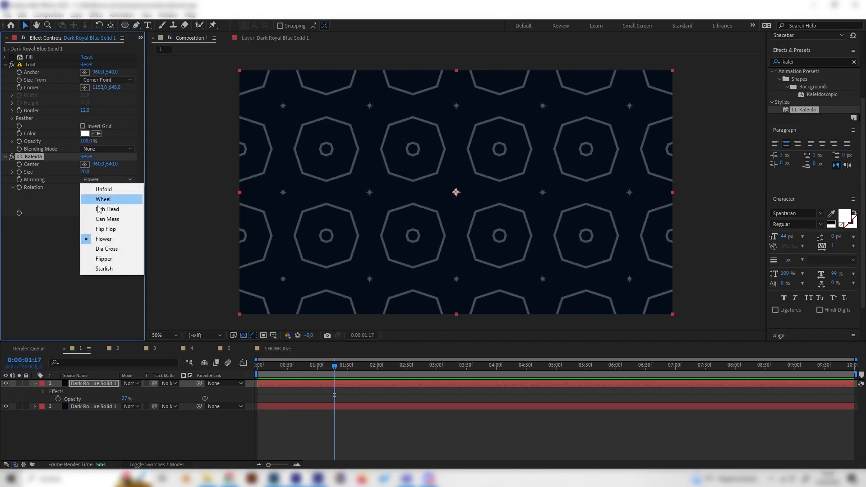
click(103, 199)
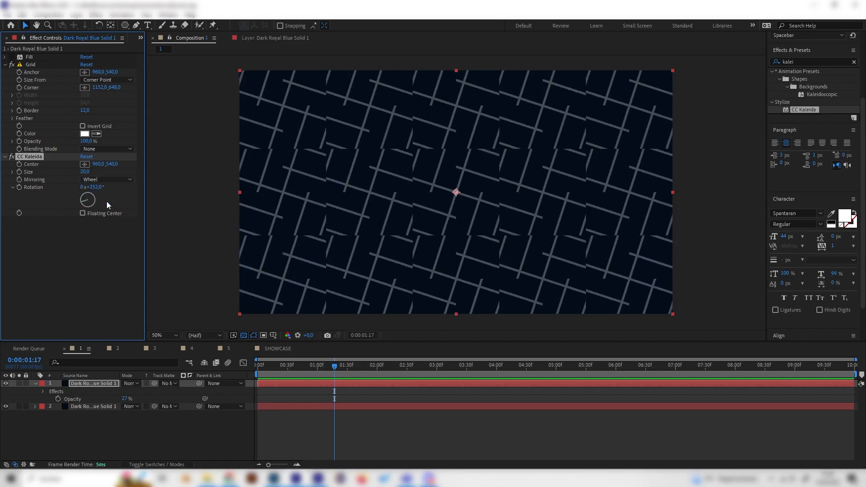
click(107, 180)
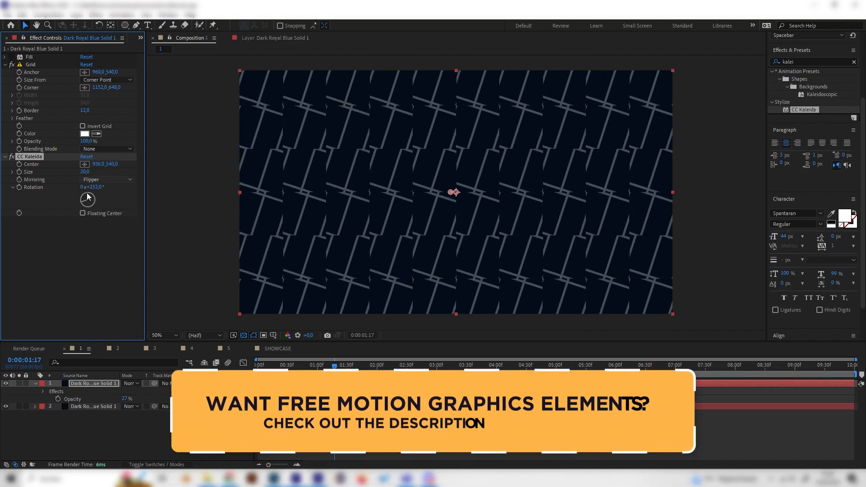
click(108, 179)
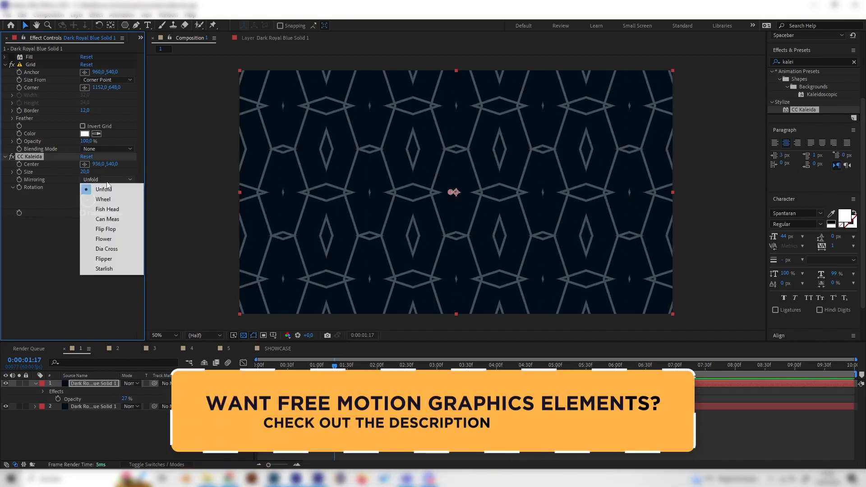
click(103, 199)
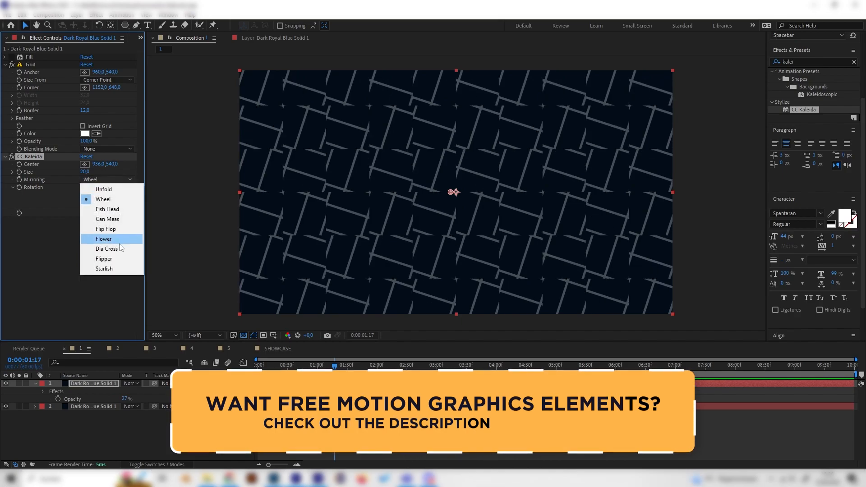
click(103, 238)
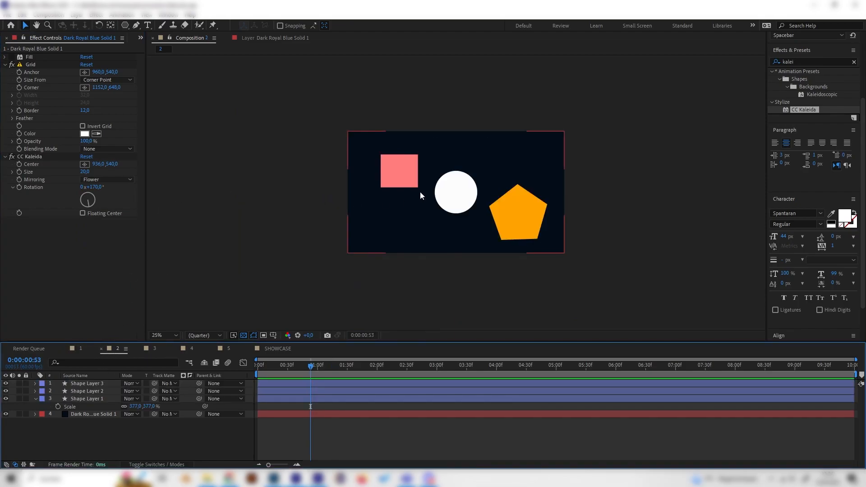
Set Composition 2's view to 50% and select the orange pentagon's layer.
click(164, 335)
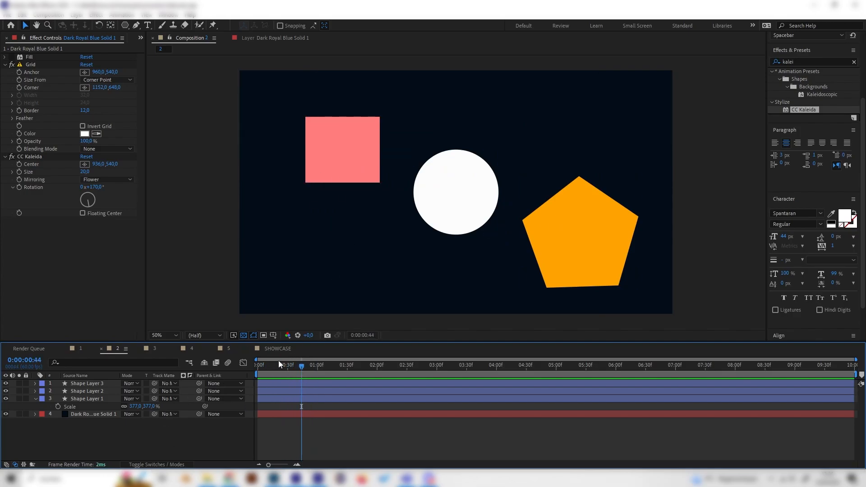
click(579, 238)
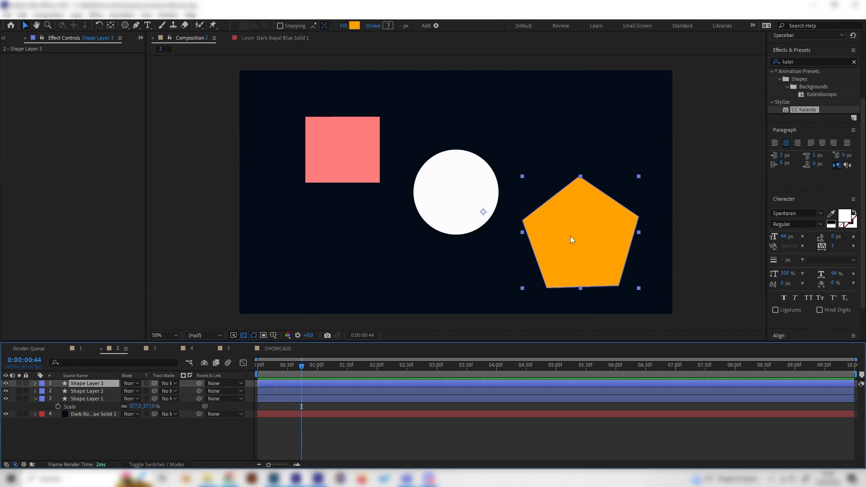
click(189, 445)
text(roughen)
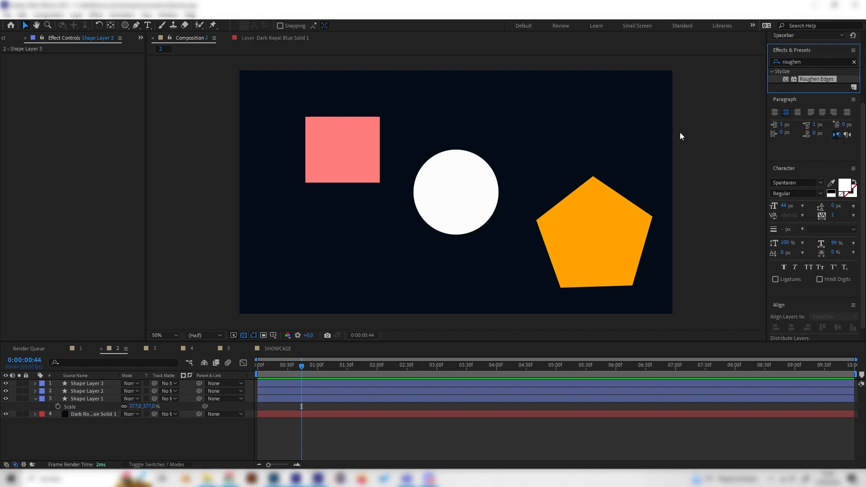
Apply Stylize > Roughen Edges to the orange pentagon's shape layer.
click(87, 398)
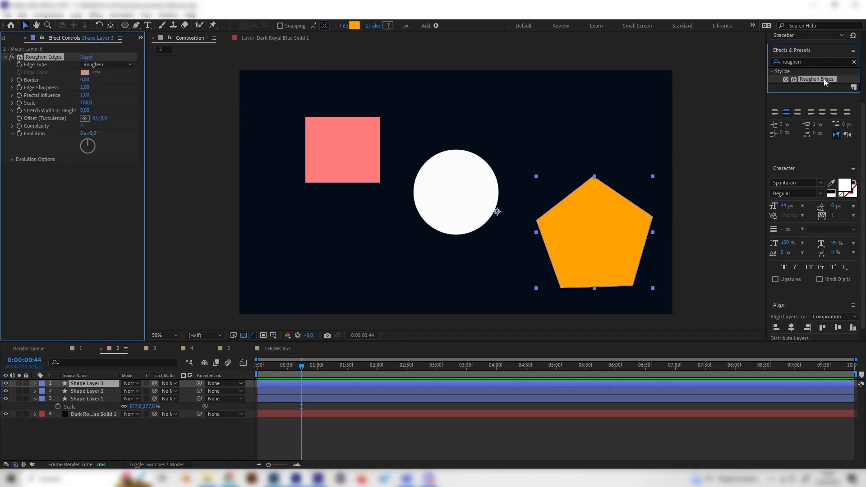
click(157, 335)
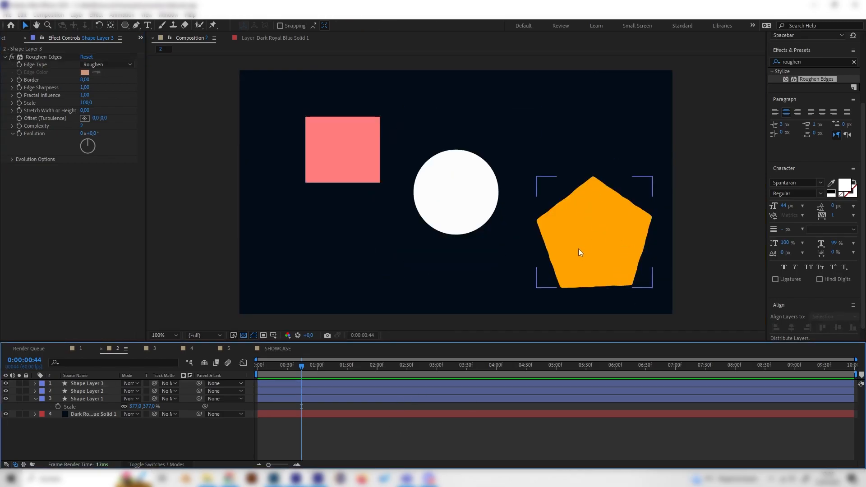
click(161, 335)
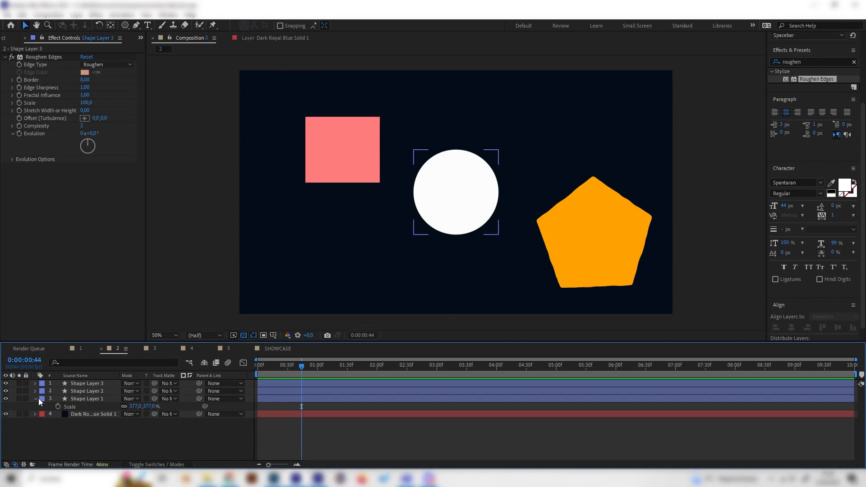
click(87, 399)
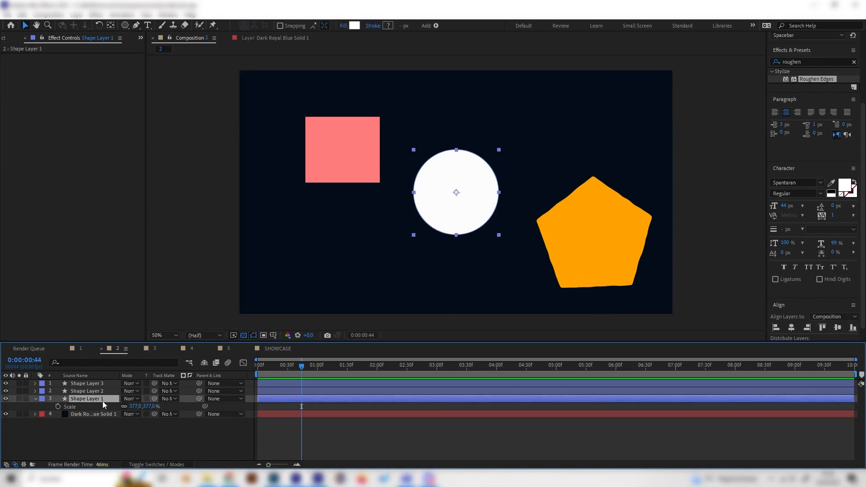
click(595, 252)
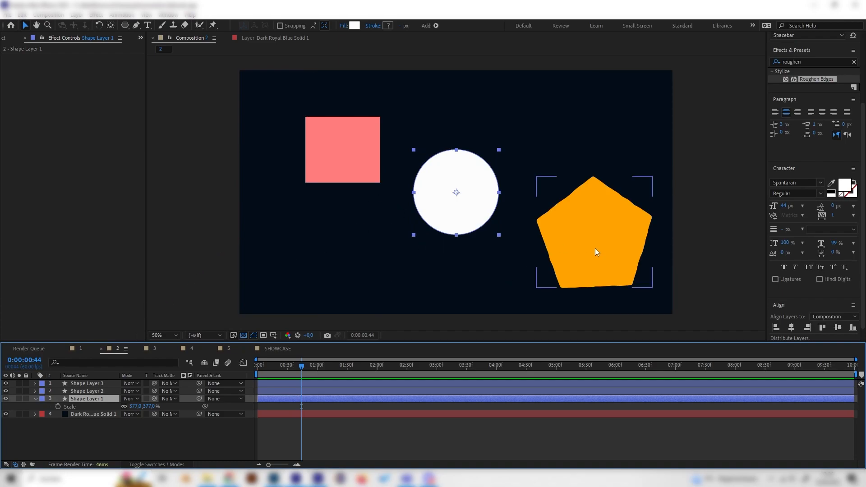
mouse_move(635, 234)
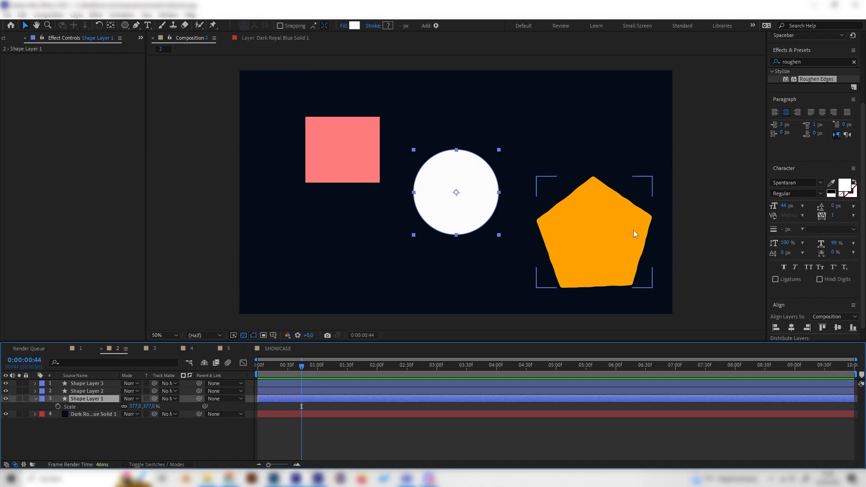
mouse_move(594, 219)
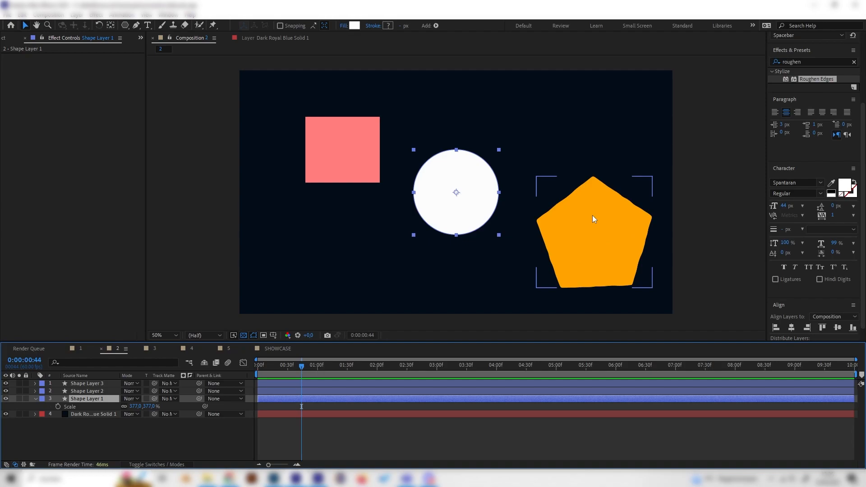
mouse_move(605, 194)
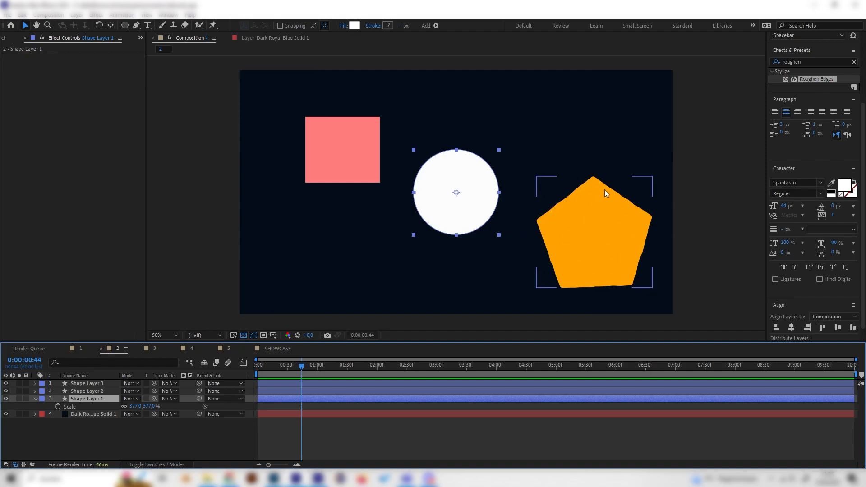
click(87, 399)
text(55)
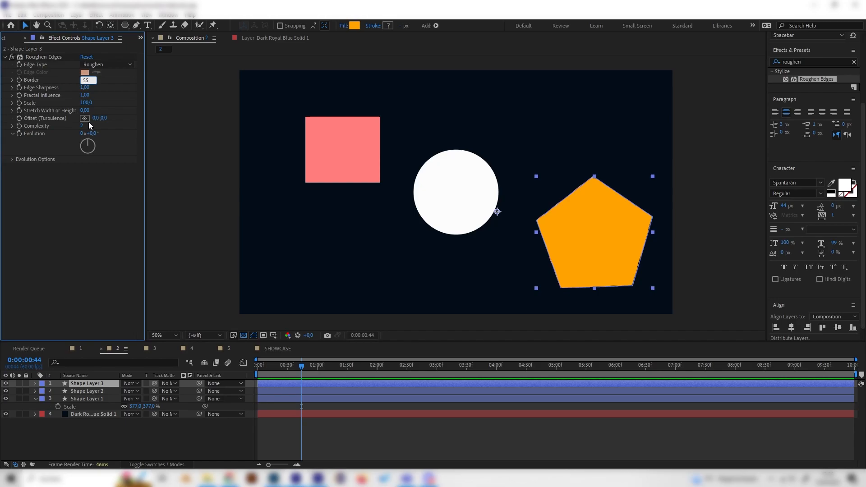
Set Roughen Edges Border 22, Sharpness 2.28, Evolution 149°, Scale 179, with Cycle Evolution on.
double_click(87, 80)
text(22)
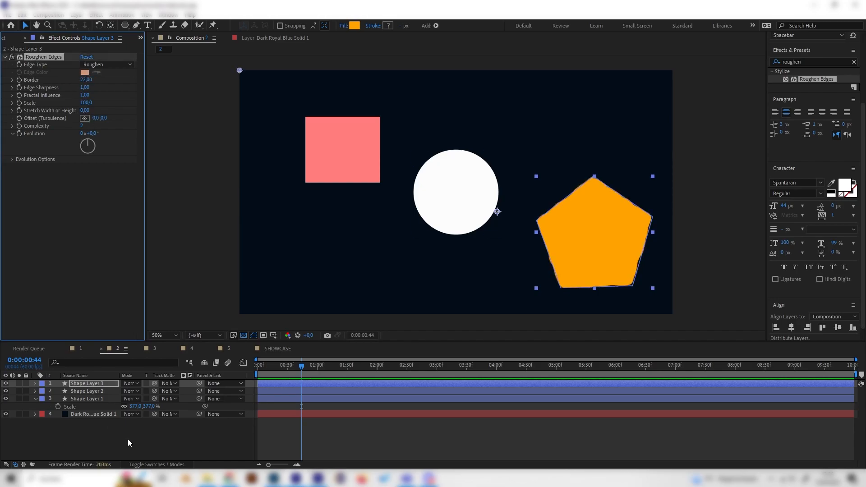
click(593, 237)
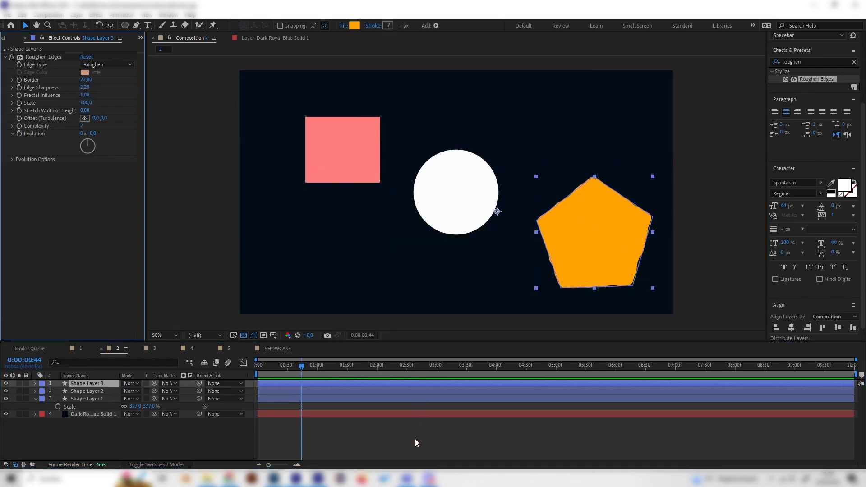
drag(87, 141, 91, 144)
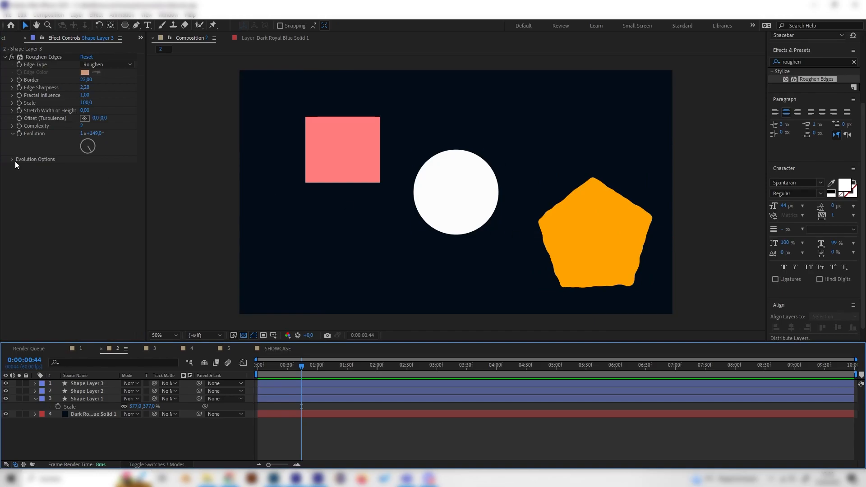
click(12, 160)
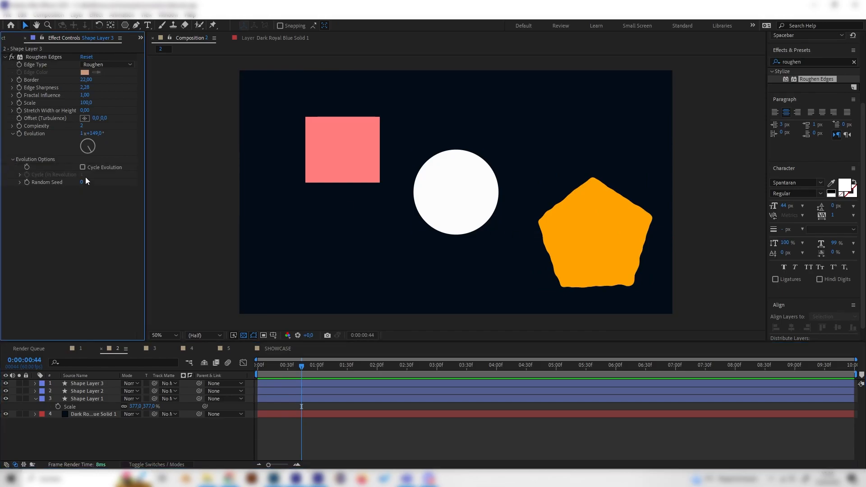
click(82, 168)
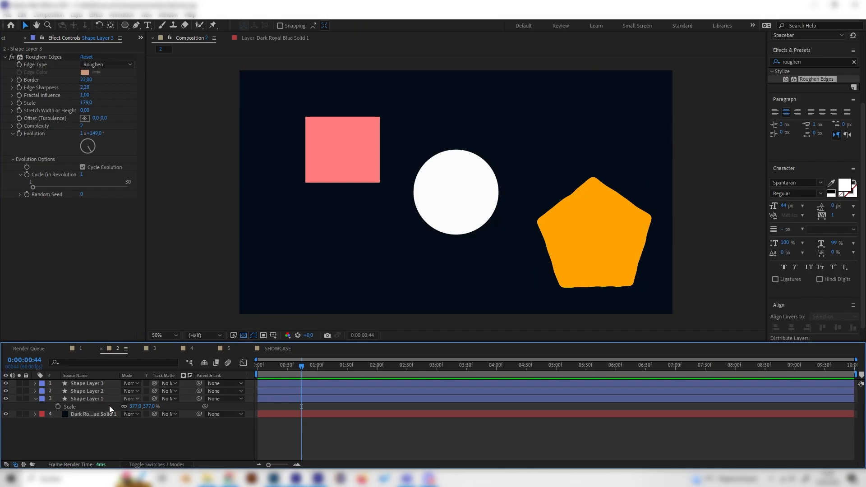
Copy the pentagon's Roughen Edges onto the square and circle layers.
click(87, 383)
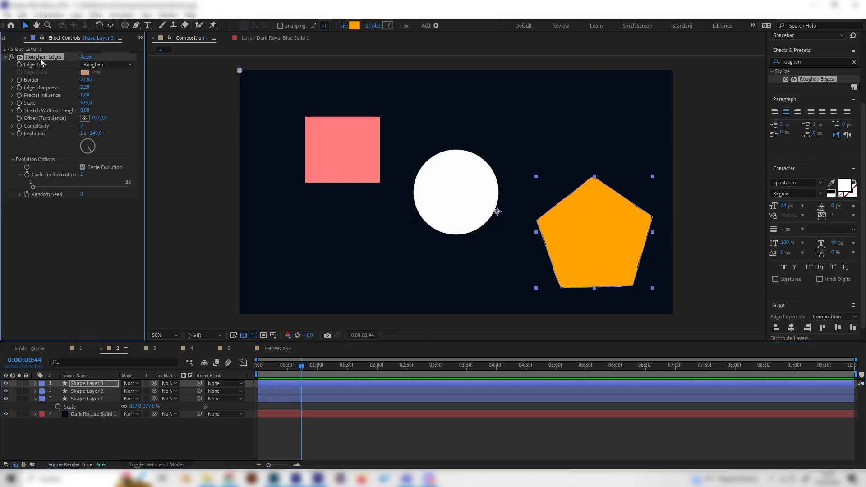
click(86, 391)
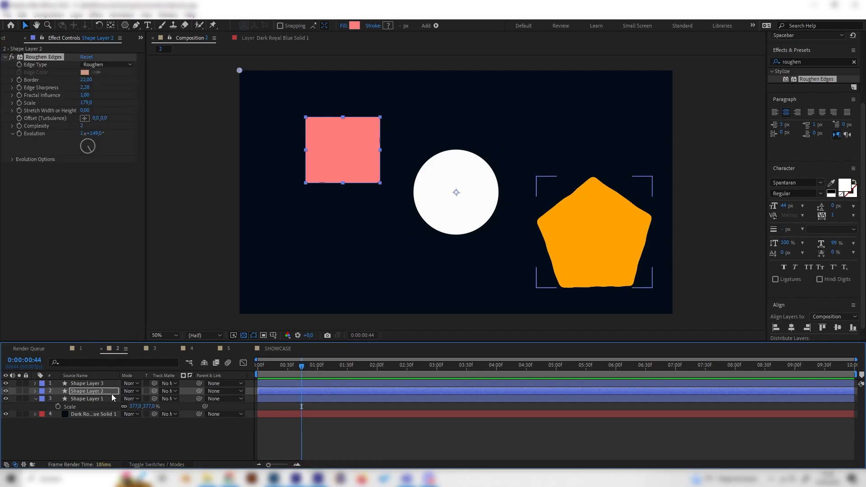
click(85, 399)
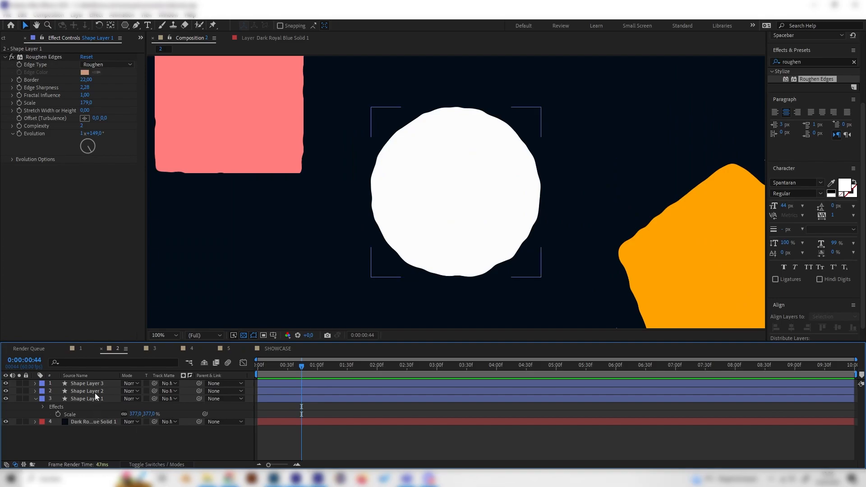
Raise the pentagon's Roughen Edges Complexity to 10 and switch to Composition 3.
click(88, 383)
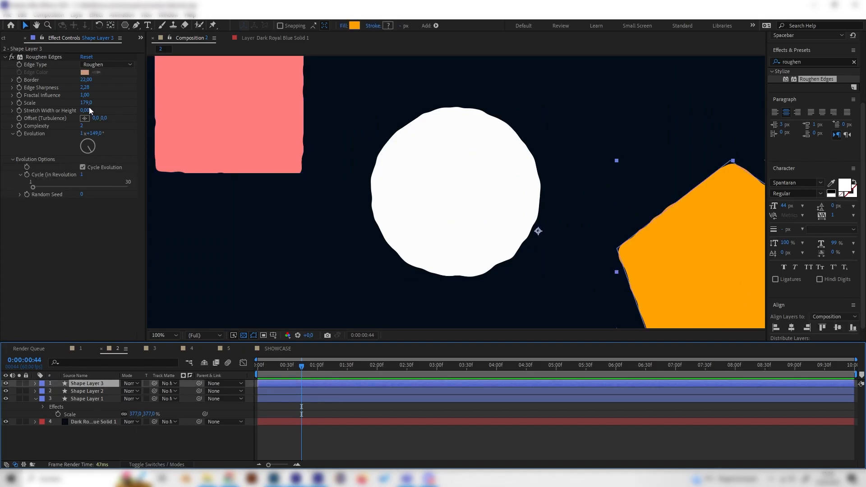
mouse_move(128, 114)
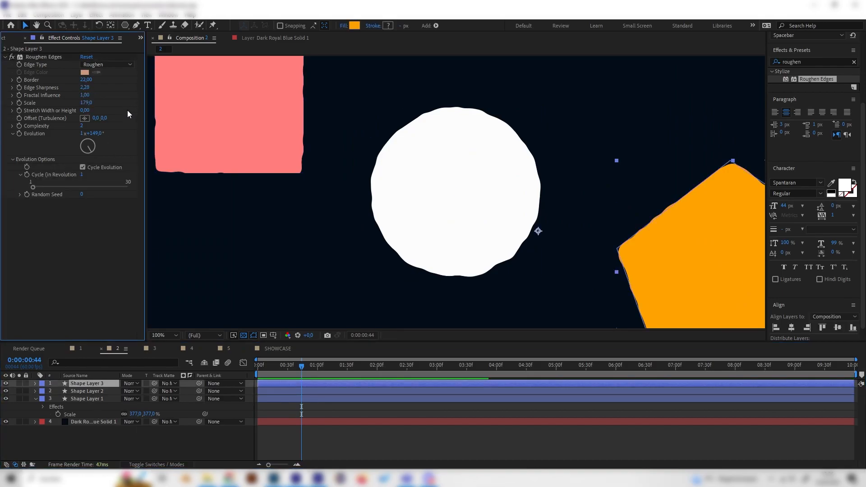
triple_click(82, 125)
text(10)
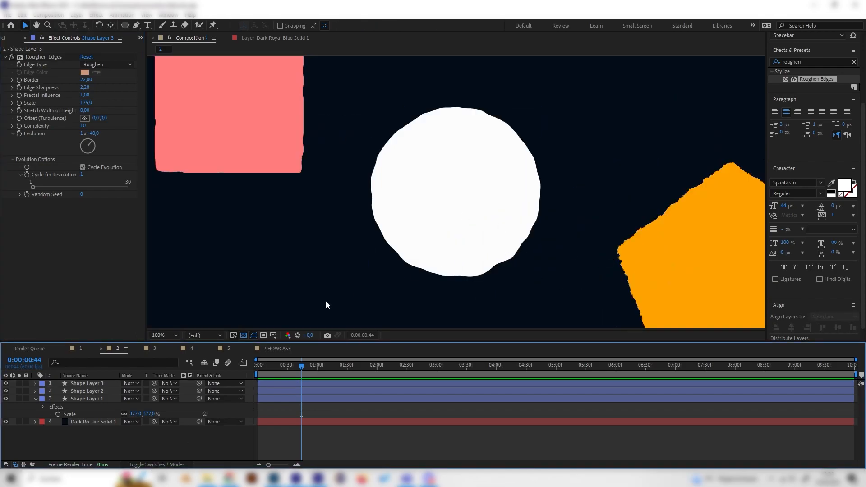
mouse_move(271, 200)
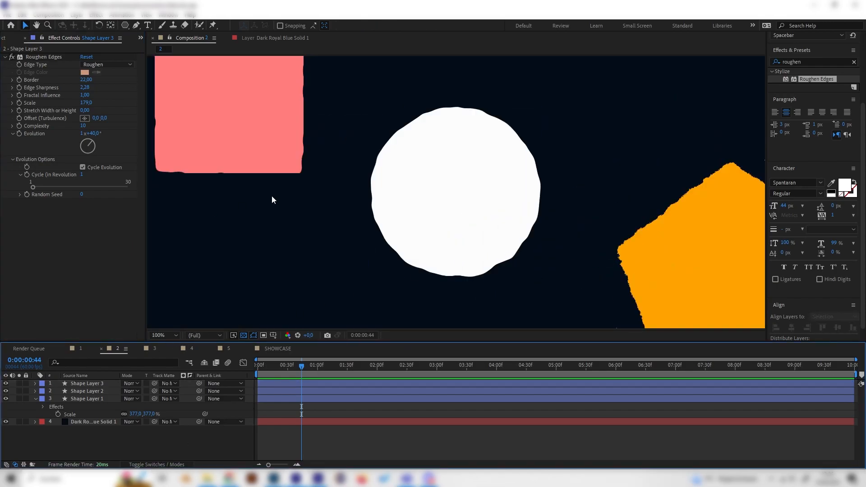
click(155, 348)
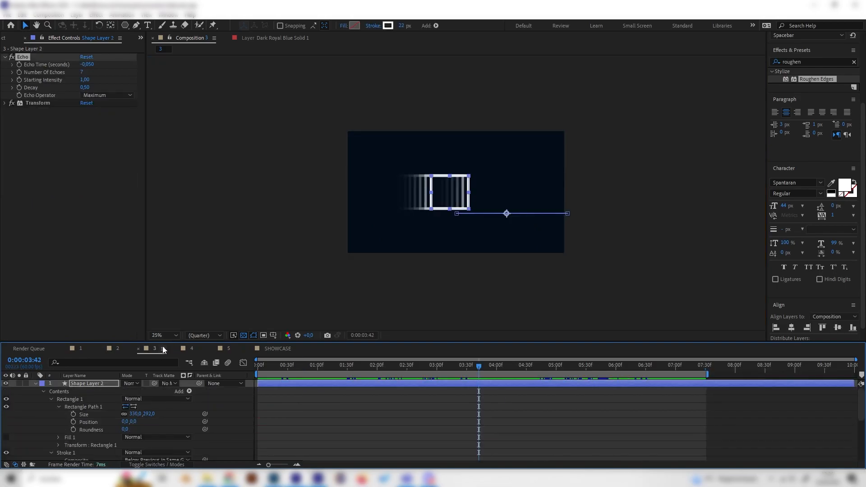
Preview the square's animation, collapse its layer, and delete the Echo effect.
click(338, 365)
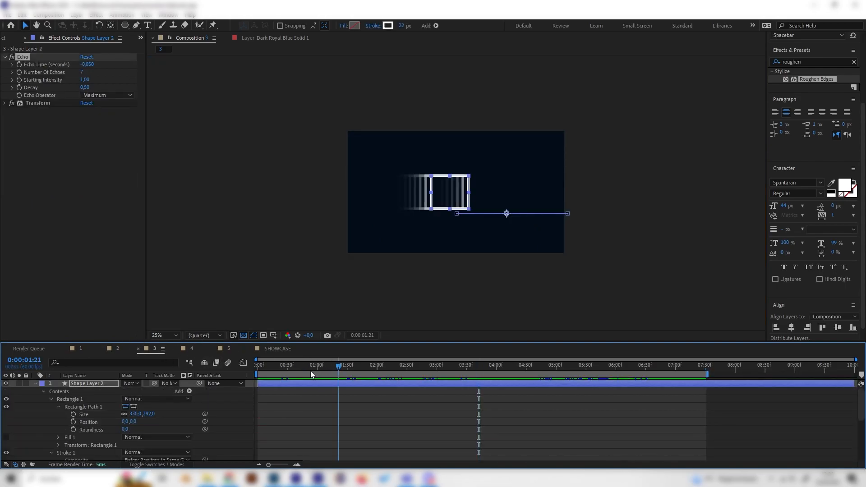
click(415, 365)
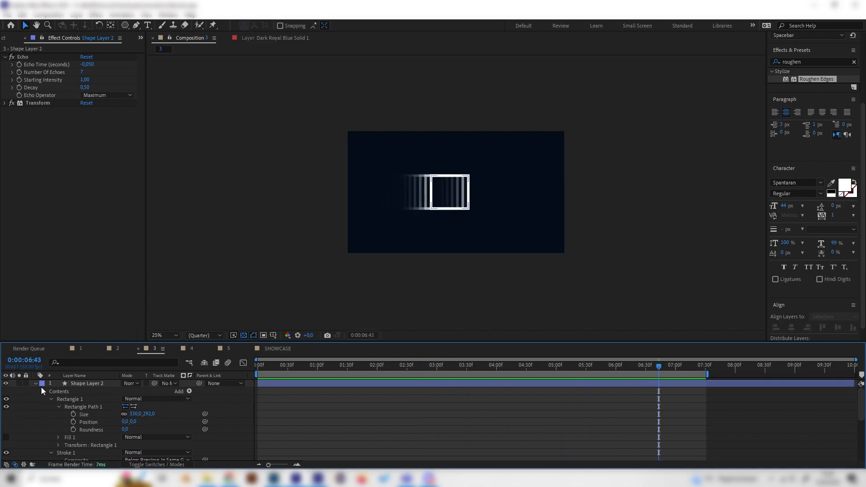
click(36, 384)
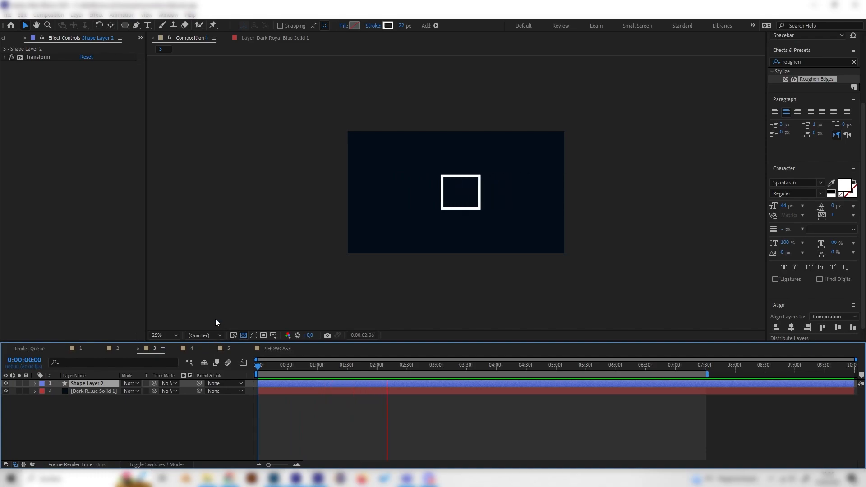
Apply Time > Echo to the square with 8 echoes, Add operator and 0.50 decay.
click(499, 366)
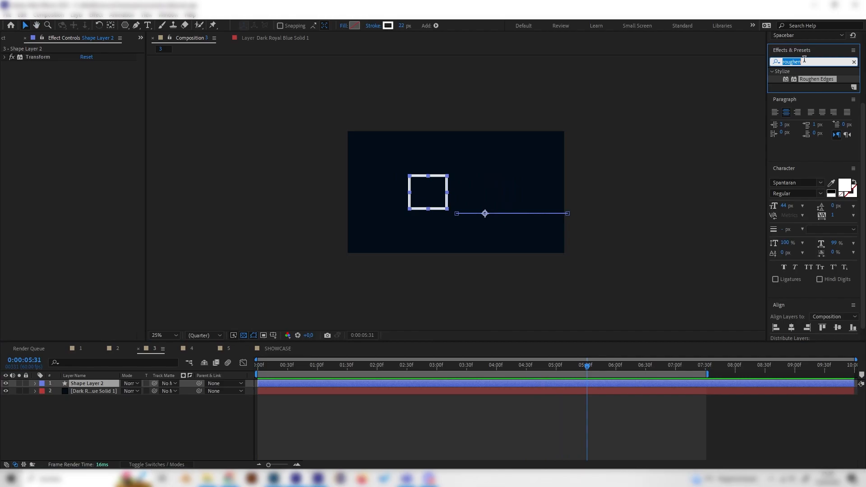
text(echo)
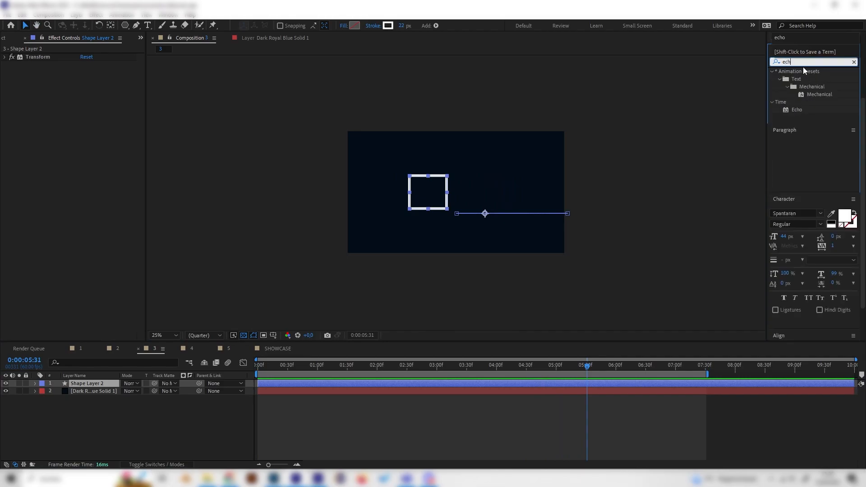
double_click(797, 109)
text(8)
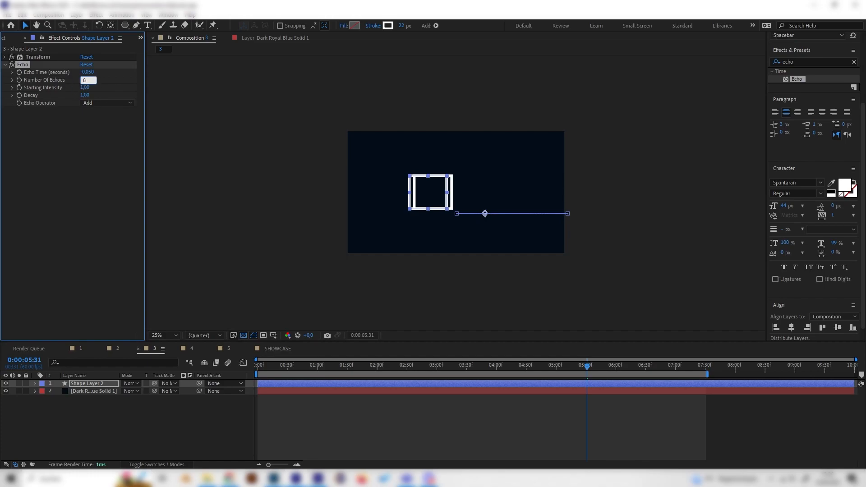
click(183, 148)
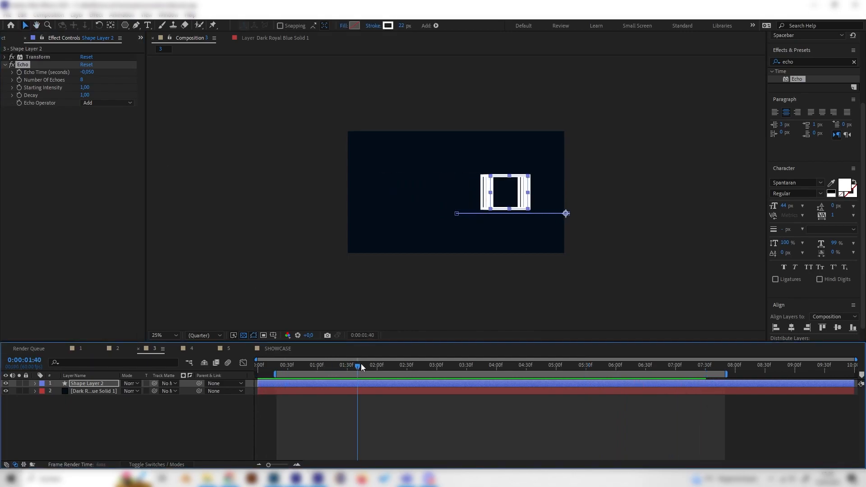
double_click(84, 96)
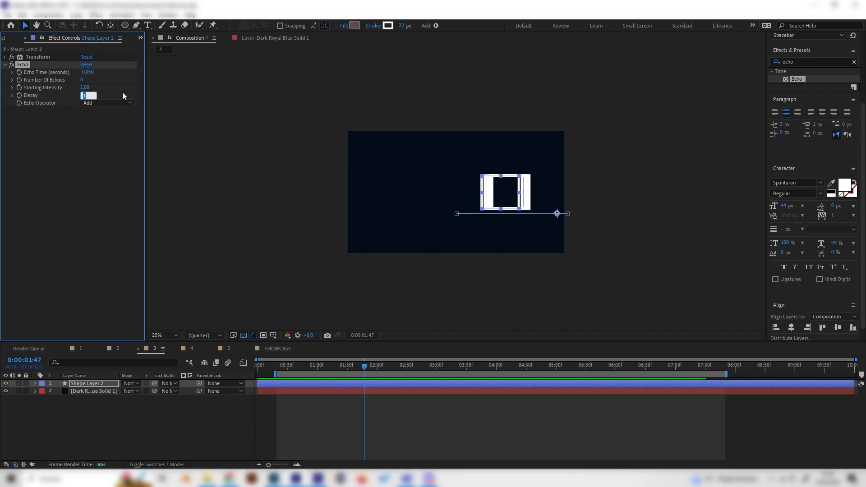
text(0.50)
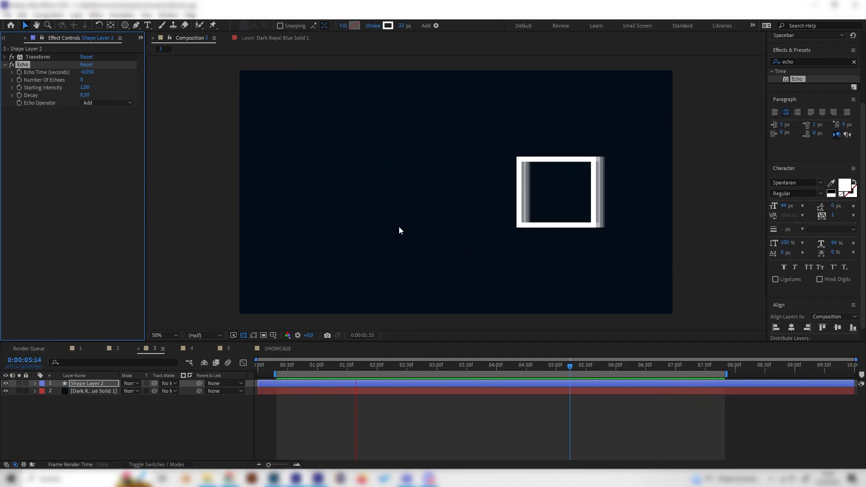
click(453, 364)
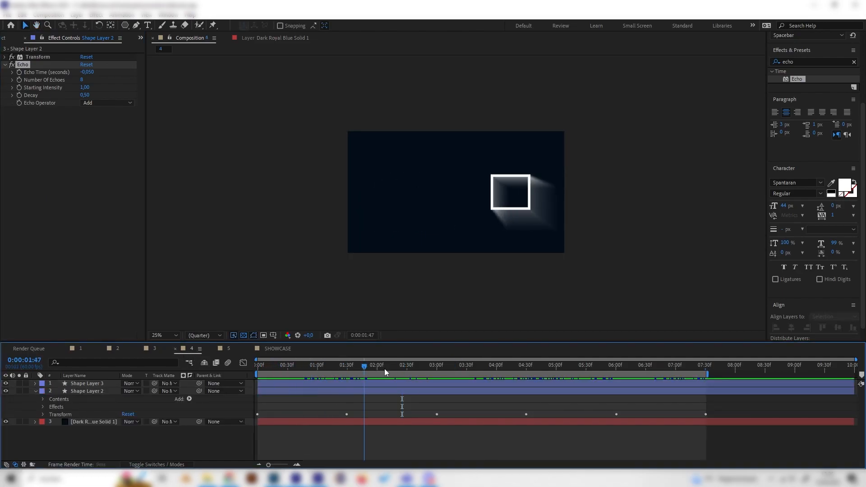
Delete Shape Layer 2, leaving one plain white square over the dark solid.
click(269, 364)
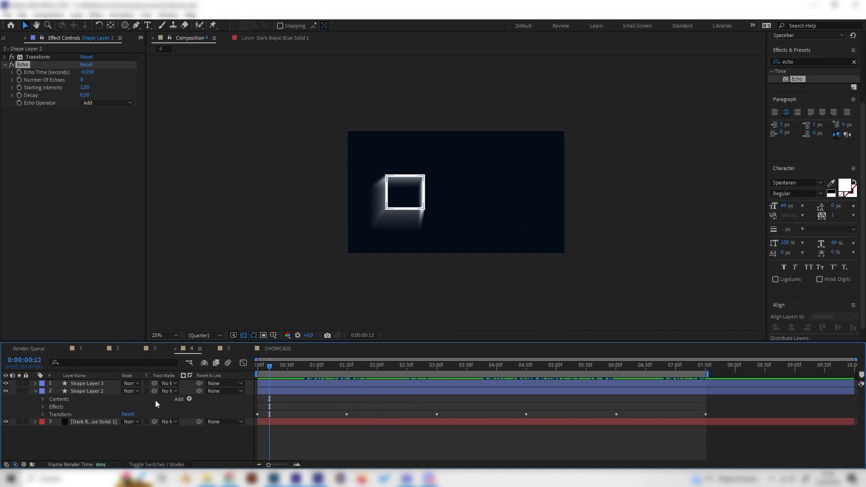
click(163, 335)
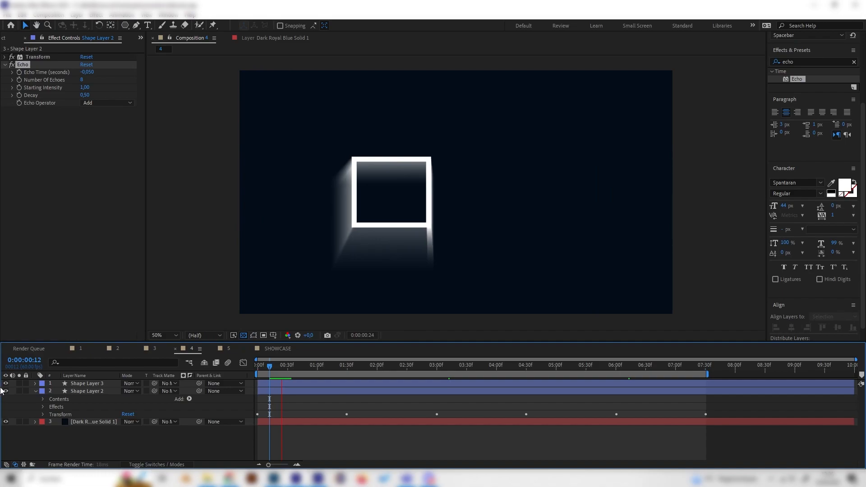
click(87, 384)
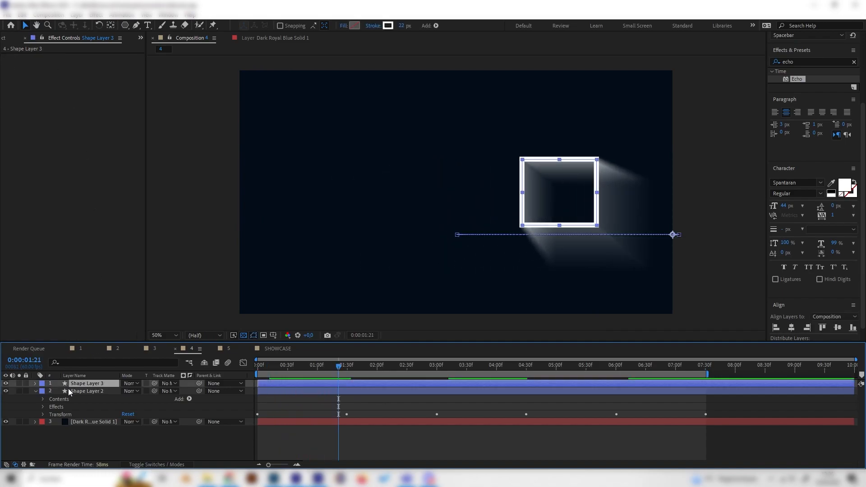
click(87, 391)
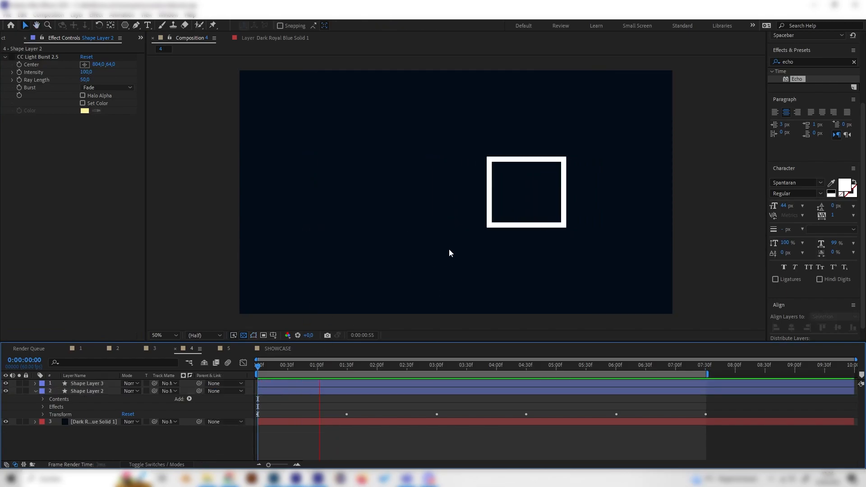
click(407, 365)
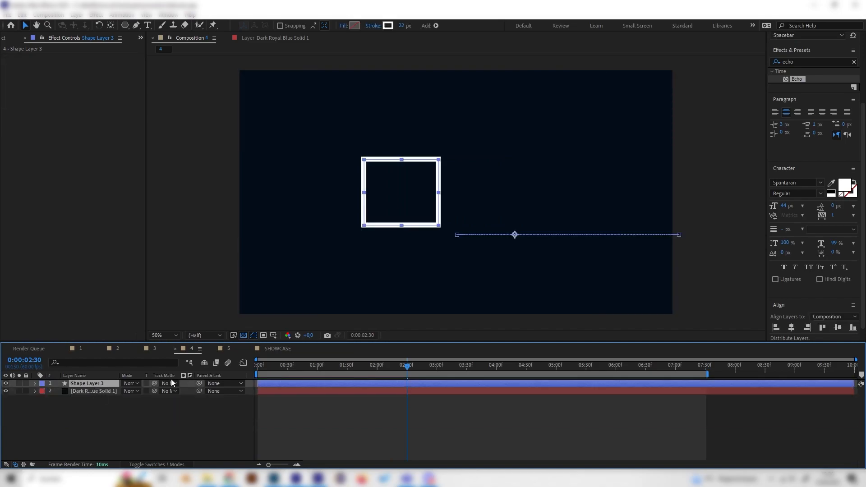
Duplicate the square and apply CC Light Burst 2.5, previewing the rays at a later frame.
click(307, 365)
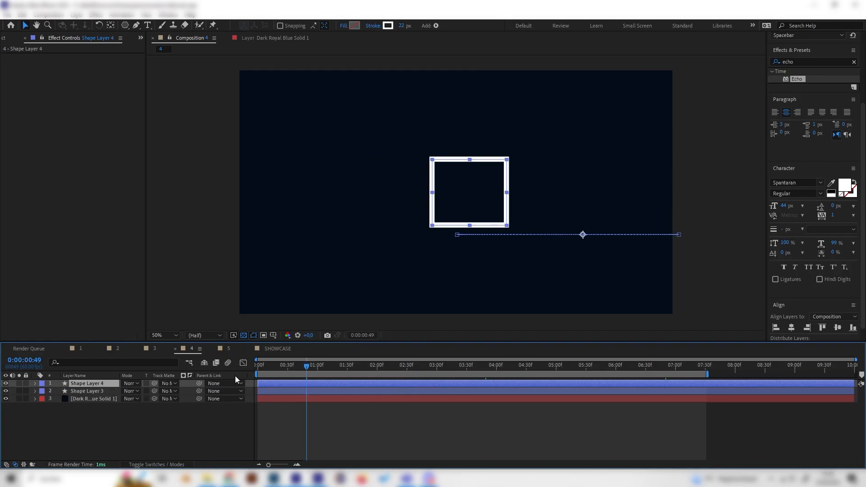
click(87, 391)
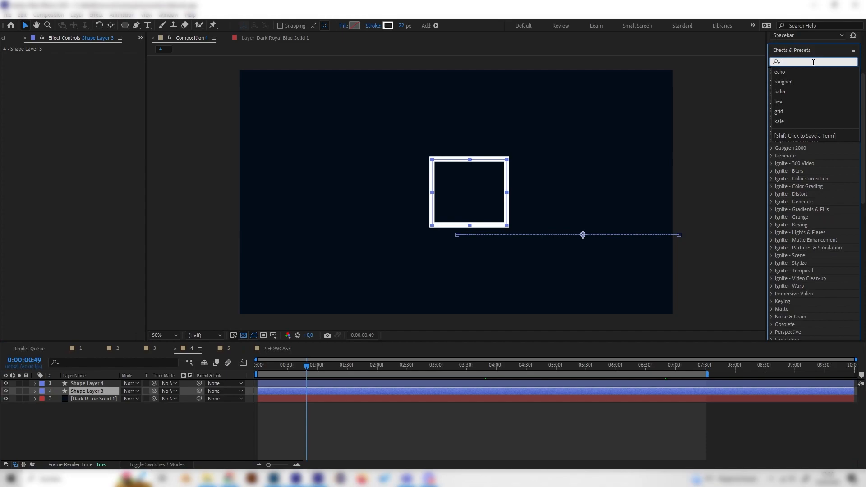
text(light bu)
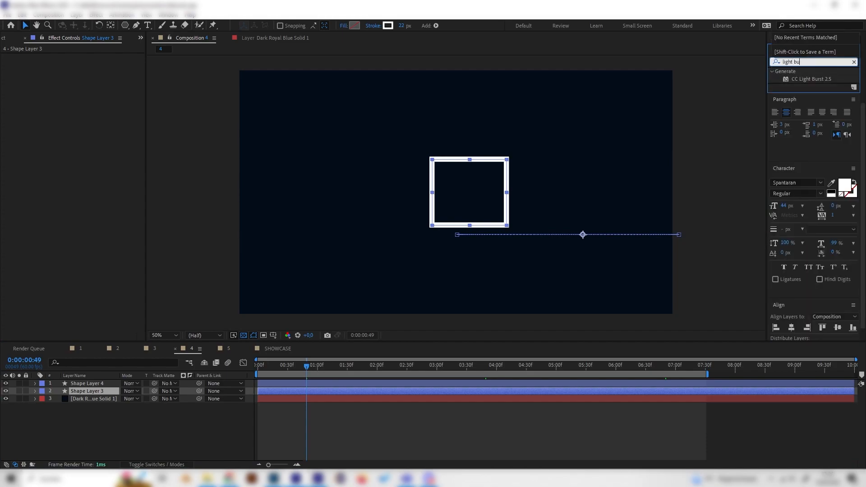
double_click(812, 79)
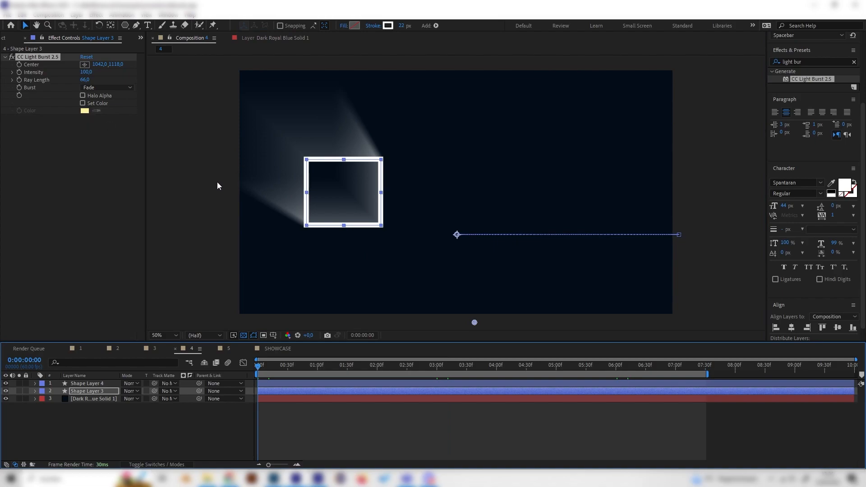
mouse_move(273, 150)
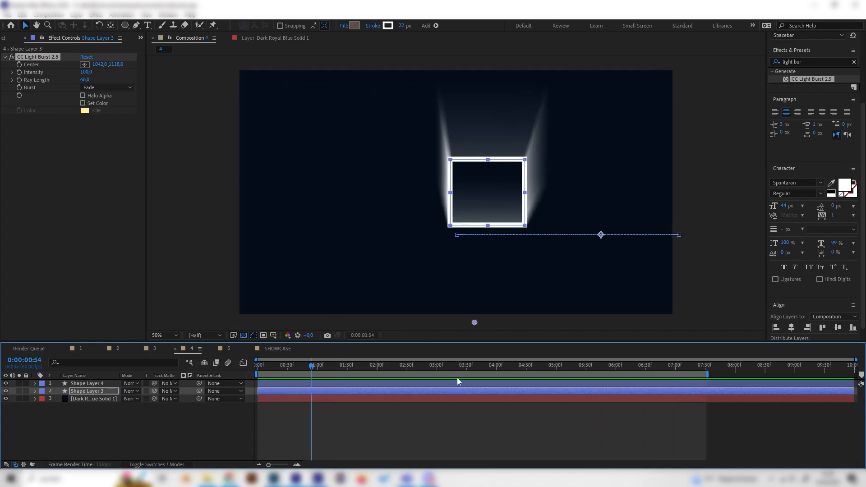
click(491, 365)
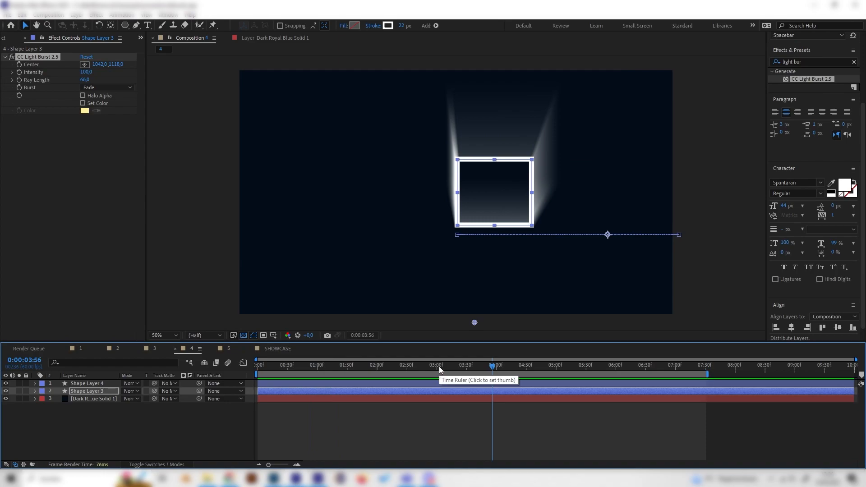
mouse_move(236, 353)
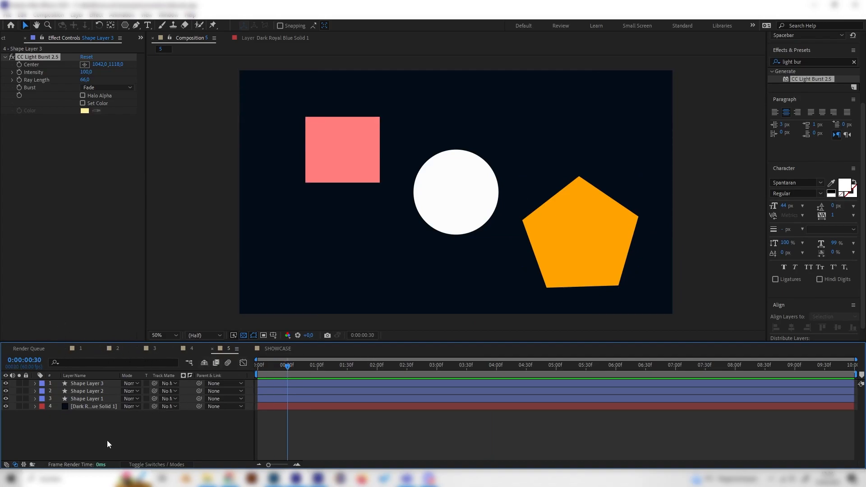
Apply Venetian Blinds to the white circle with 27% completion, 45° direction and width 61.
click(88, 398)
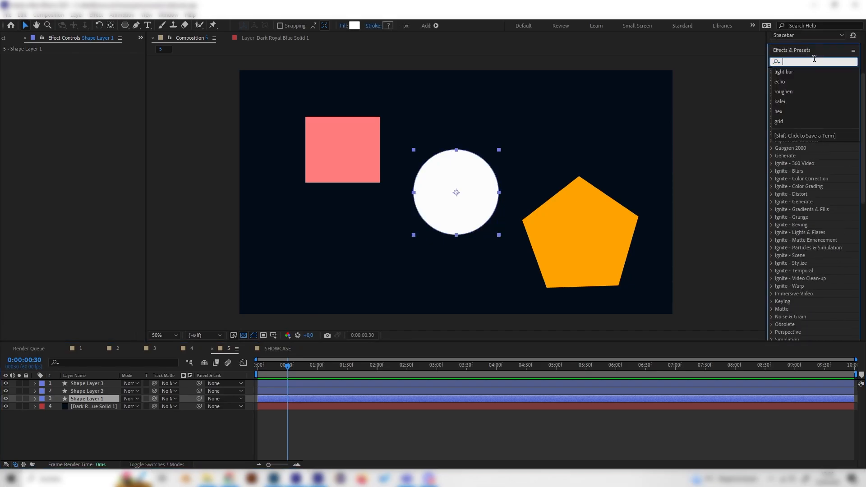
text(veneti)
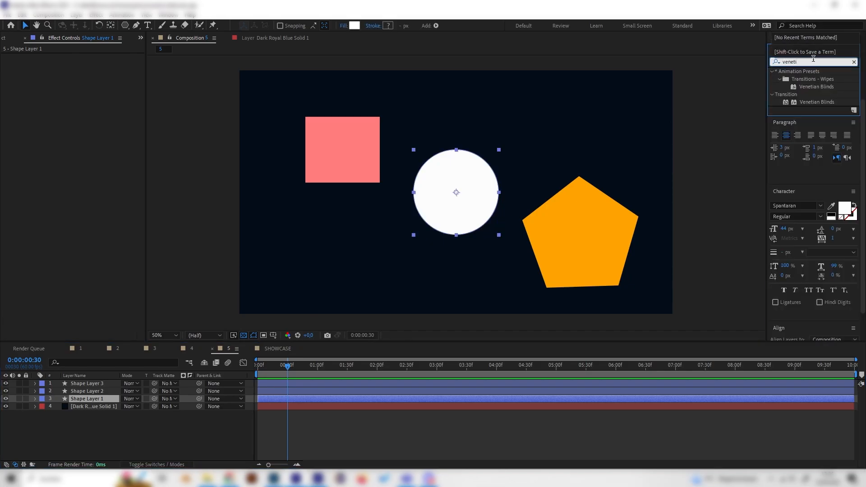
click(817, 101)
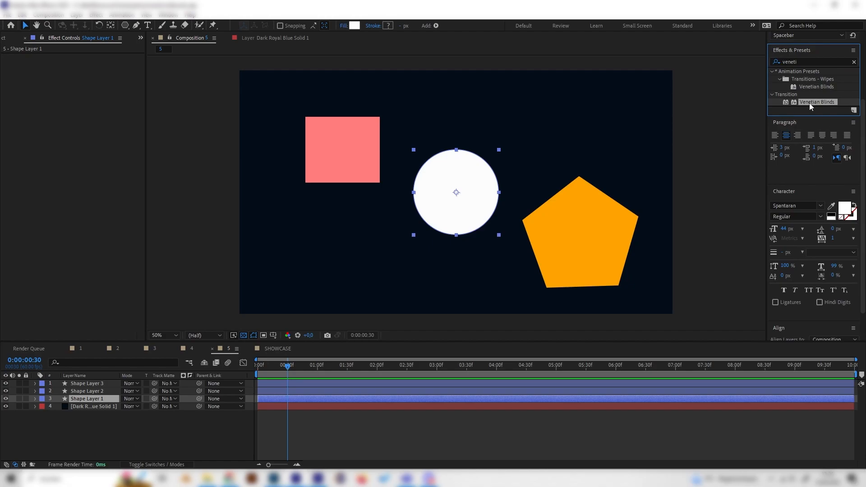
double_click(816, 102)
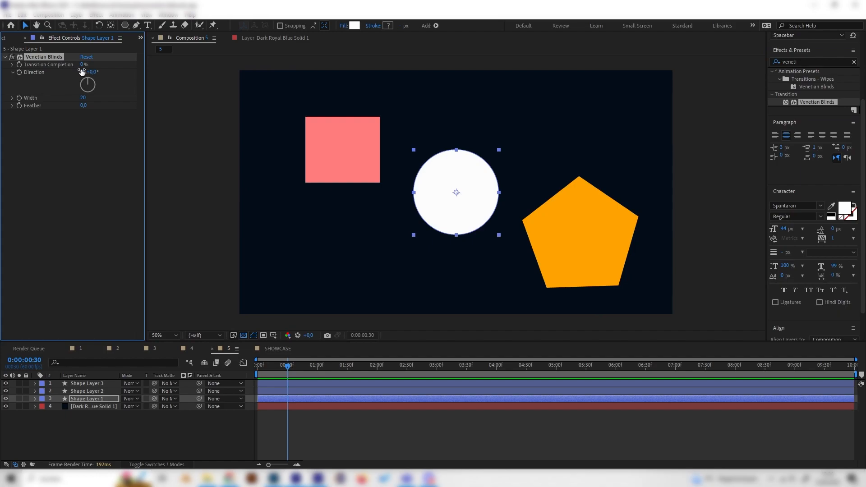
drag(84, 64, 94, 64)
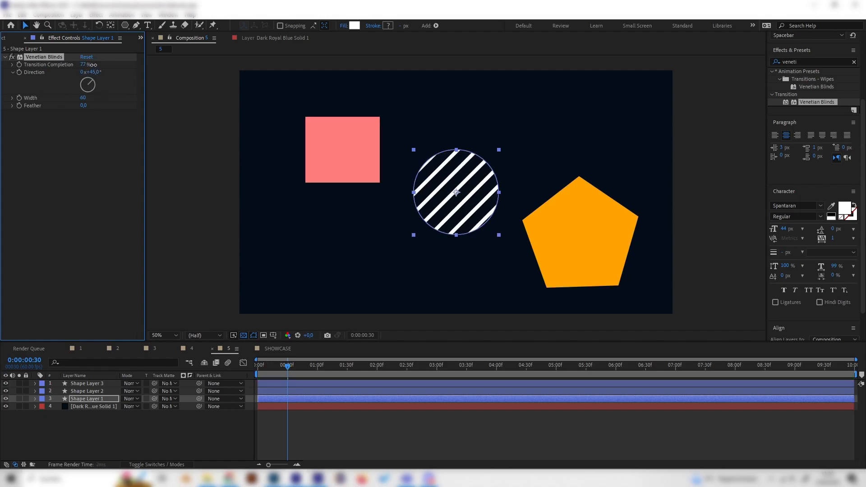
drag(84, 64, 67, 64)
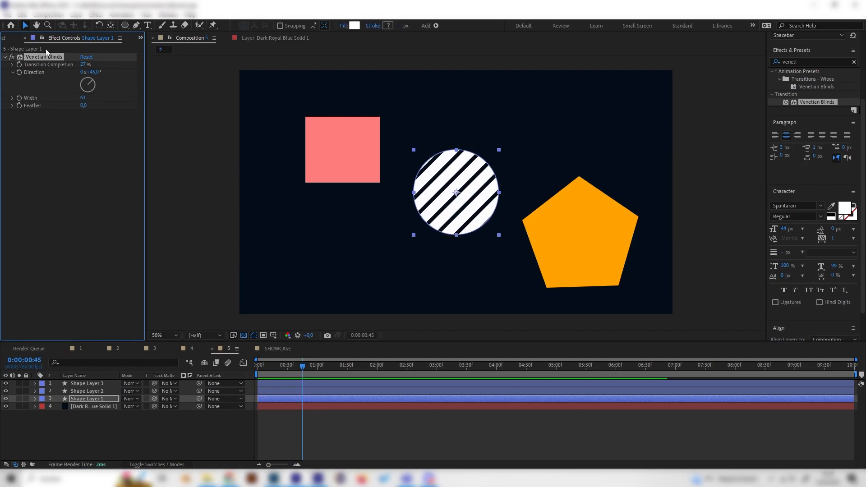
Stripe the pink square and orange pentagon, turning the pentagon's stripes horizontal.
click(87, 391)
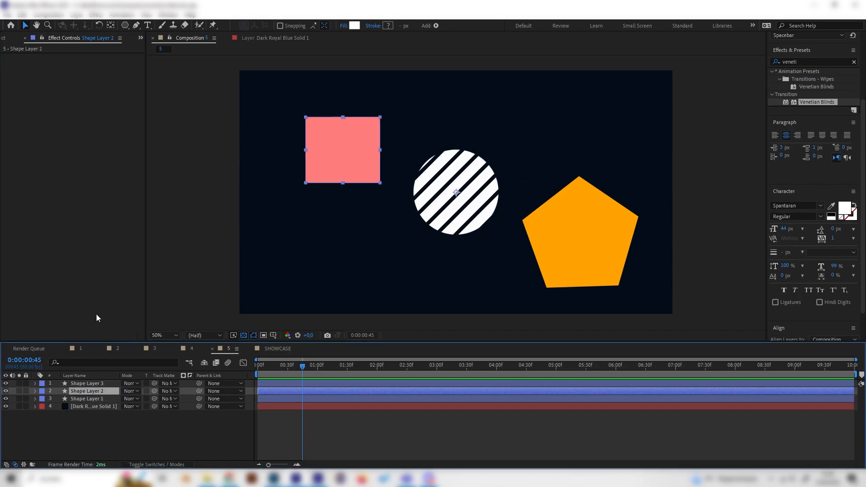
click(86, 384)
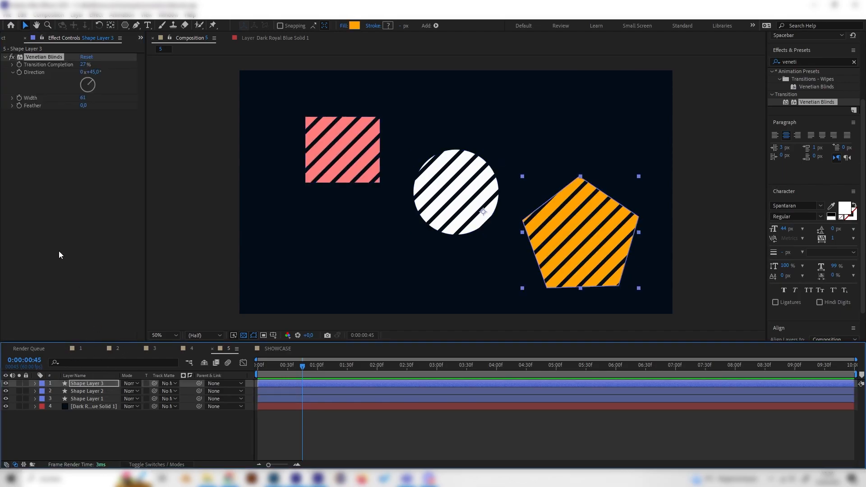
drag(87, 85, 83, 92)
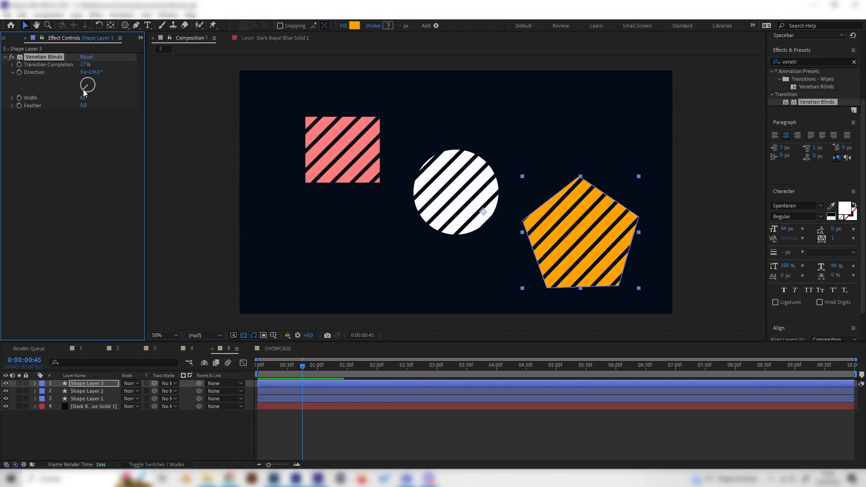
drag(91, 80, 87, 82)
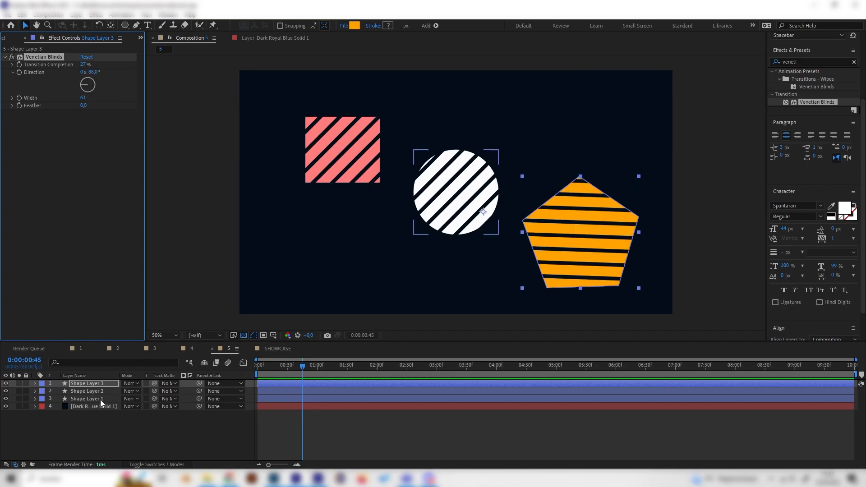
click(87, 398)
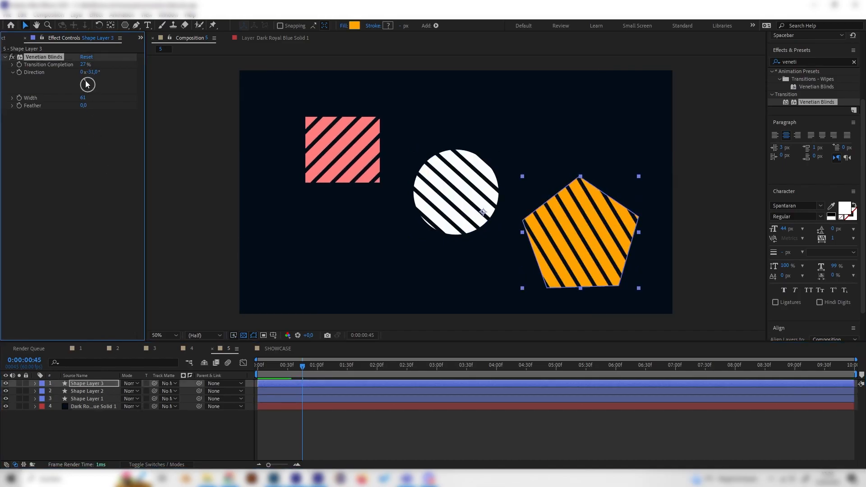
click(87, 392)
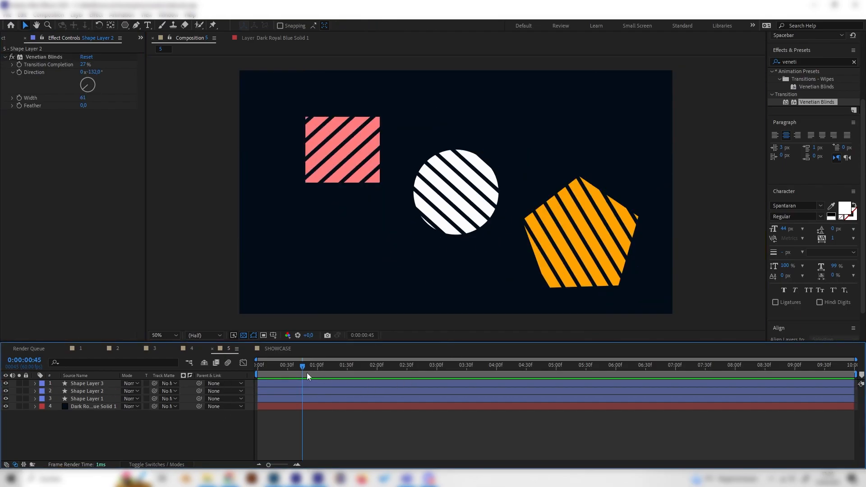
click(87, 398)
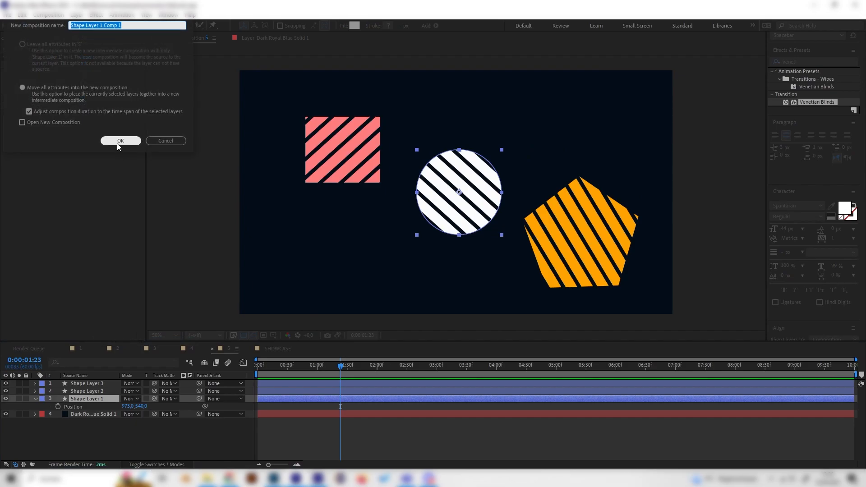
Confirm Pre-compose, moving all attributes into new composition Shape Layer 1 Comp 1.
click(121, 140)
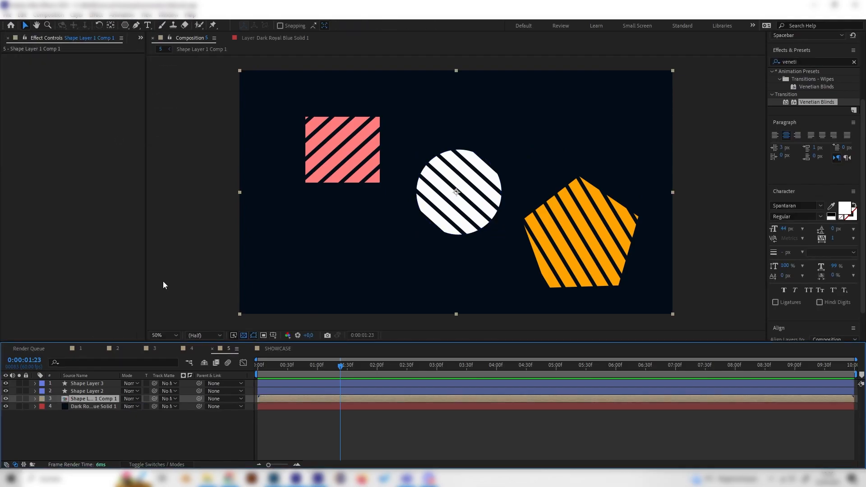